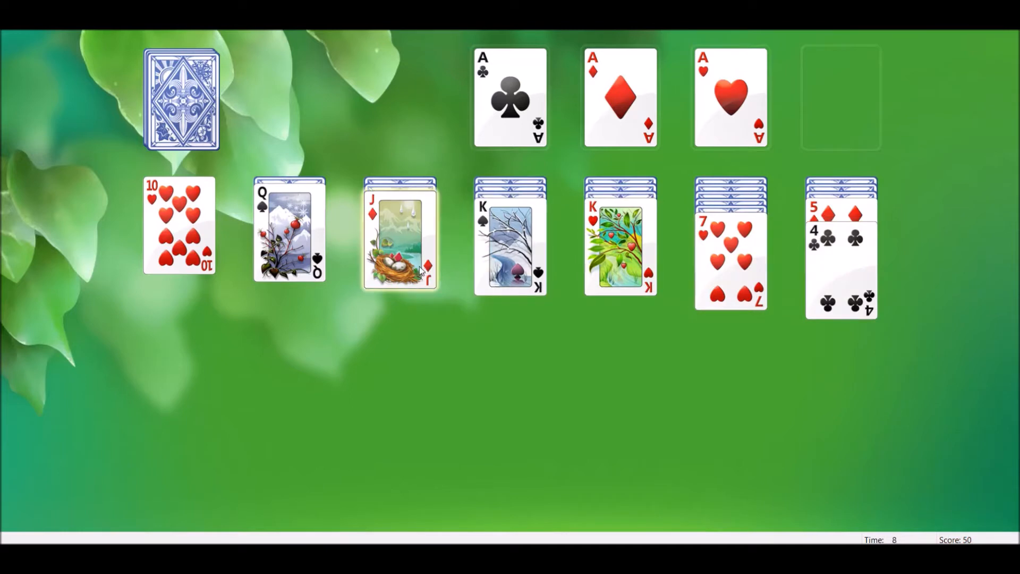
# Place the J♦ on the Q♠
pyautogui.moveTo(400, 235); pyautogui.dragTo(289, 235)
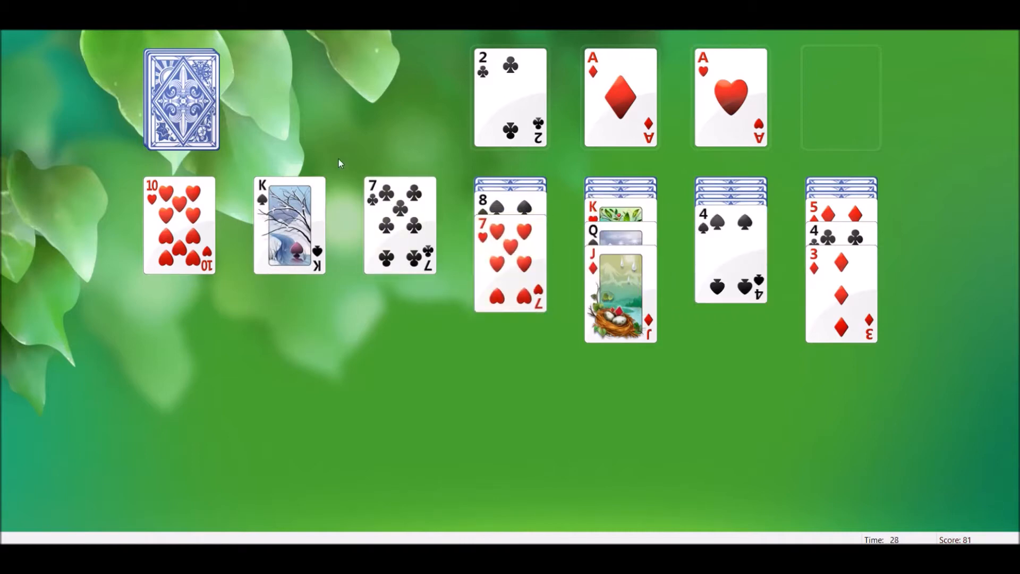
# Deal through the stock four times to draw playable cards
pyautogui.click(182, 98)
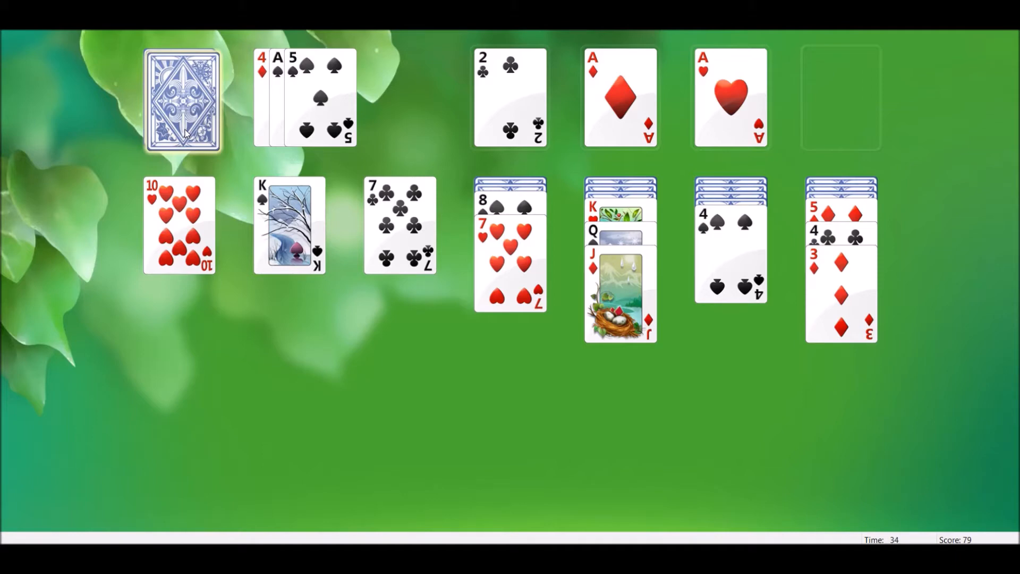
pyautogui.click(182, 99)
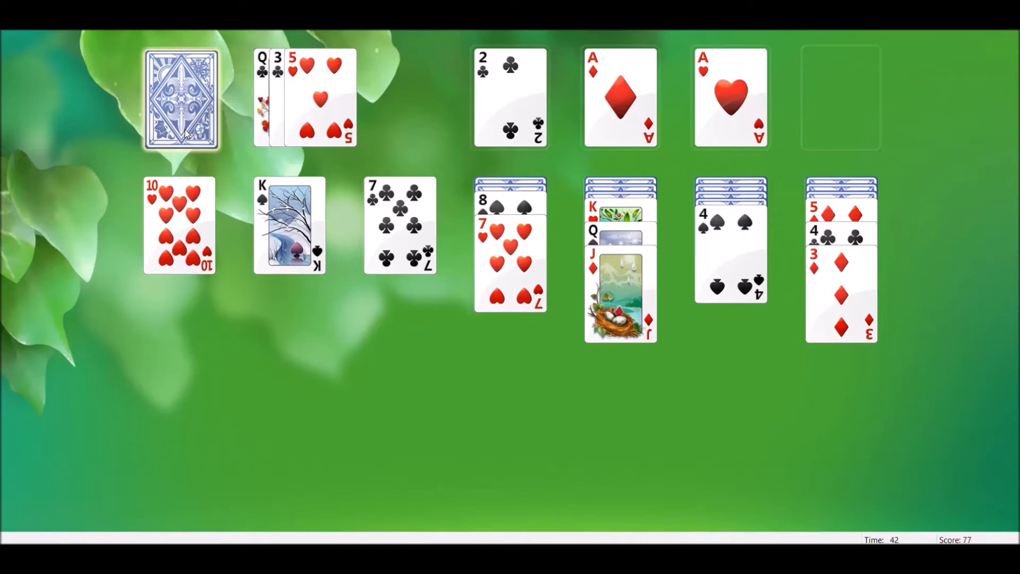
pyautogui.click(181, 98)
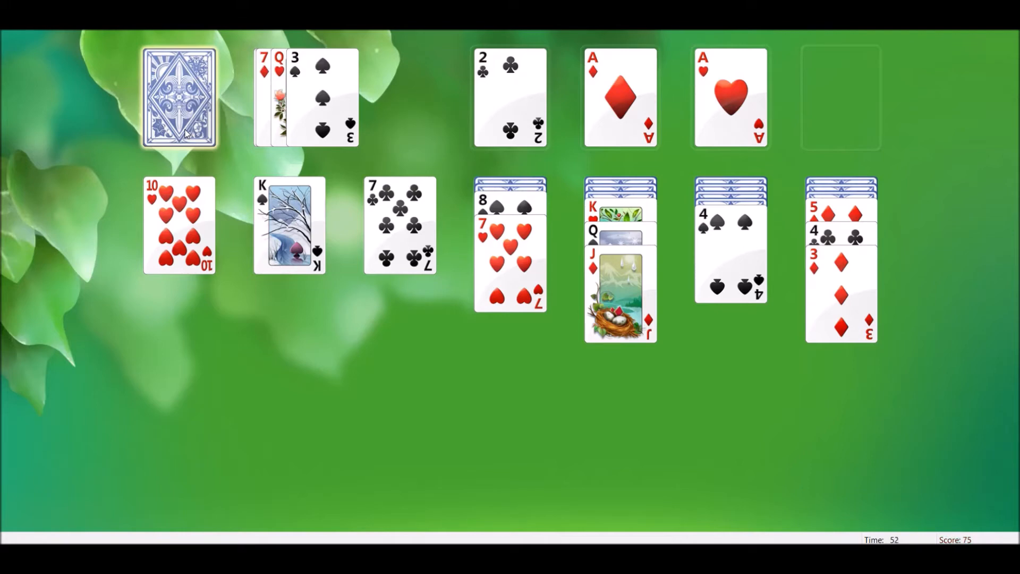
pyautogui.click(179, 96)
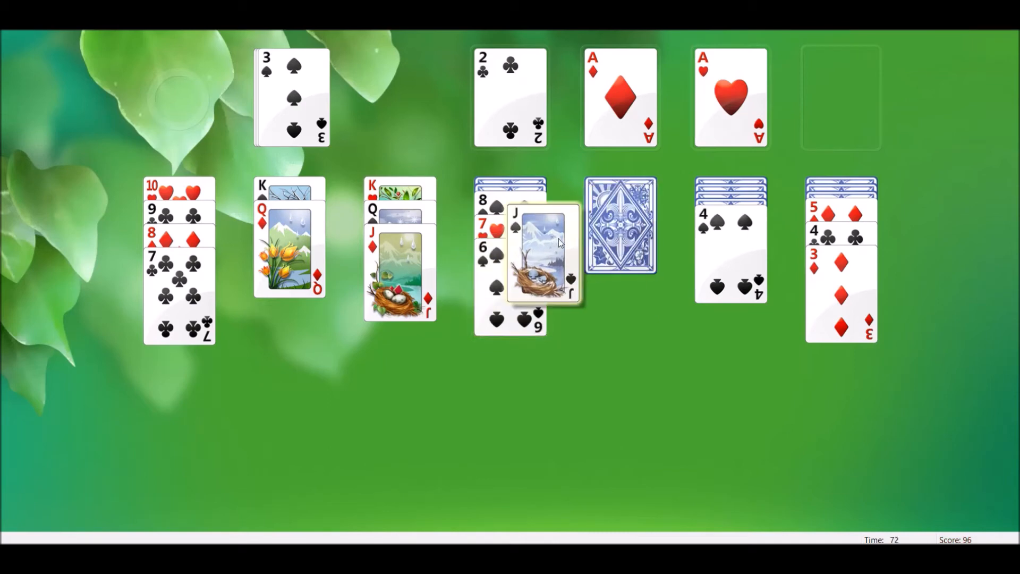
# Put J♠ on Q♦ and move the 10♥ run onto J♠
pyautogui.moveTo(540, 254); pyautogui.dragTo(290, 273)
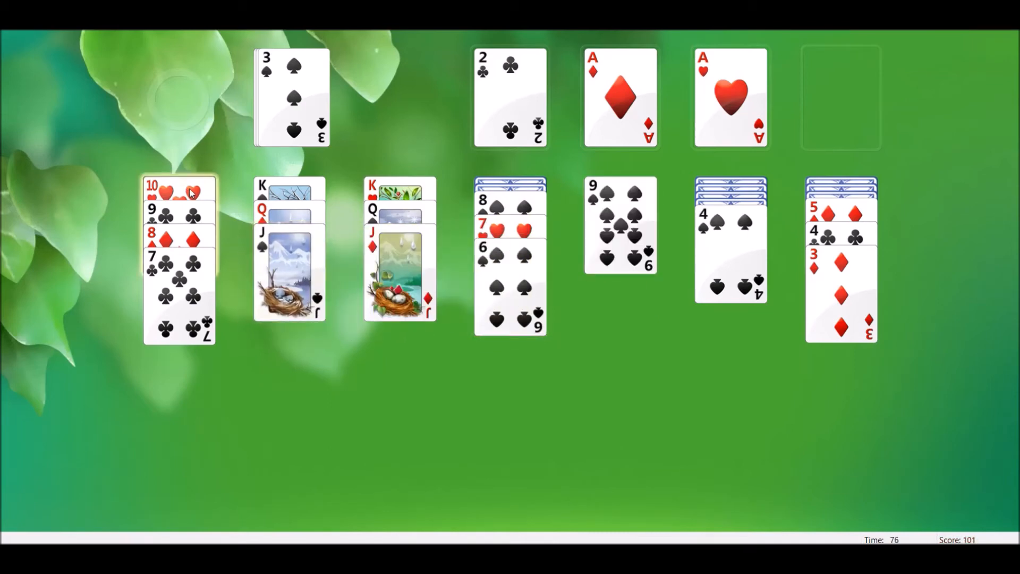
pyautogui.moveTo(179, 189); pyautogui.dragTo(290, 260)
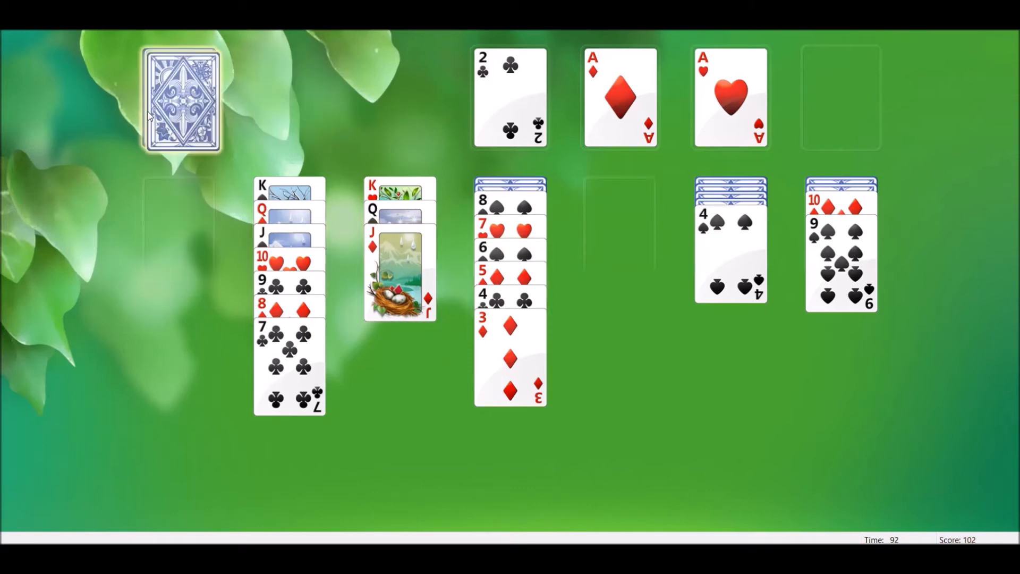
# Build 8♥ onto 9♠ while dealing from the refilled stock
pyautogui.click(182, 99)
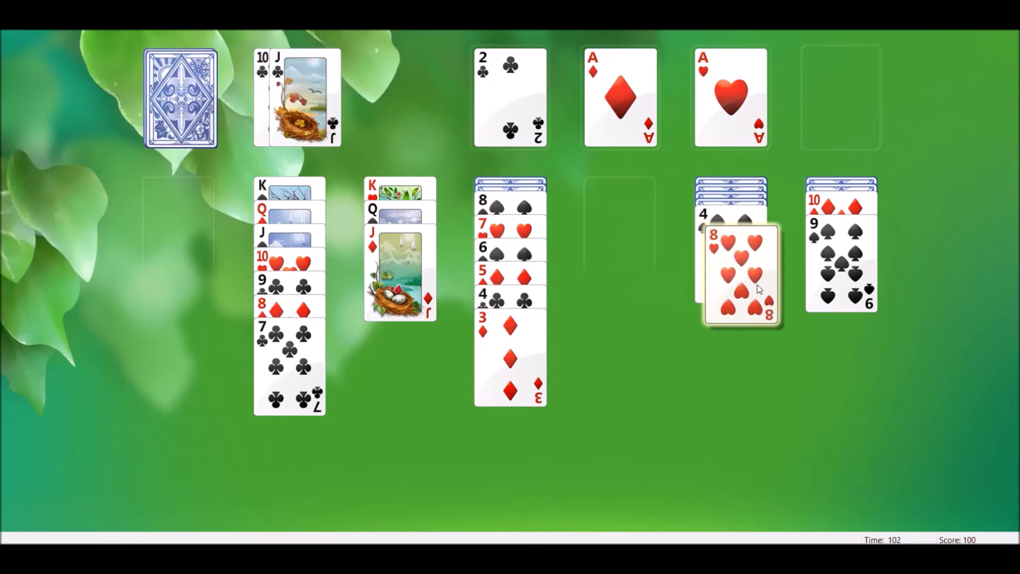
pyautogui.moveTo(738, 273); pyautogui.dragTo(841, 261)
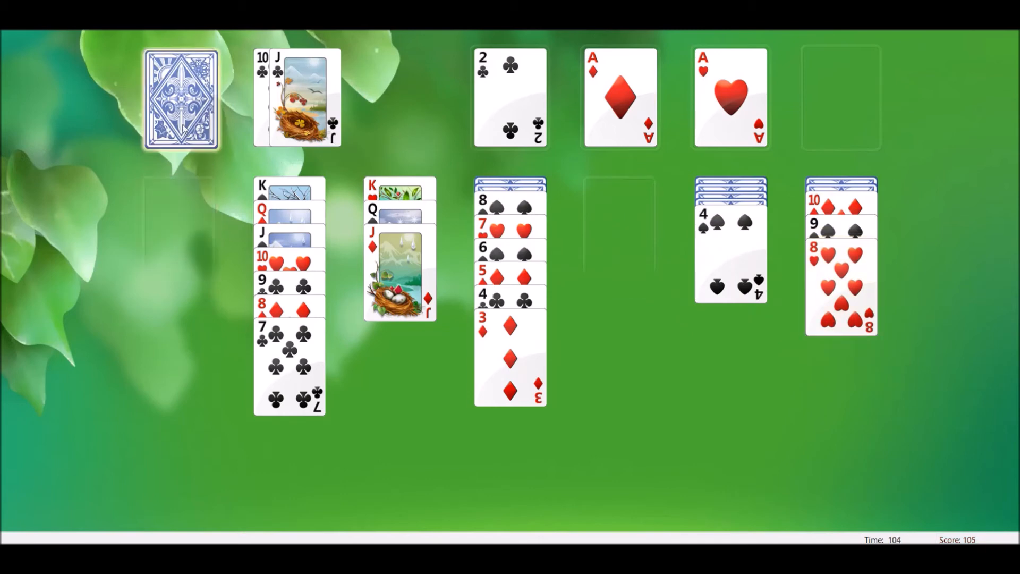
pyautogui.click(181, 99)
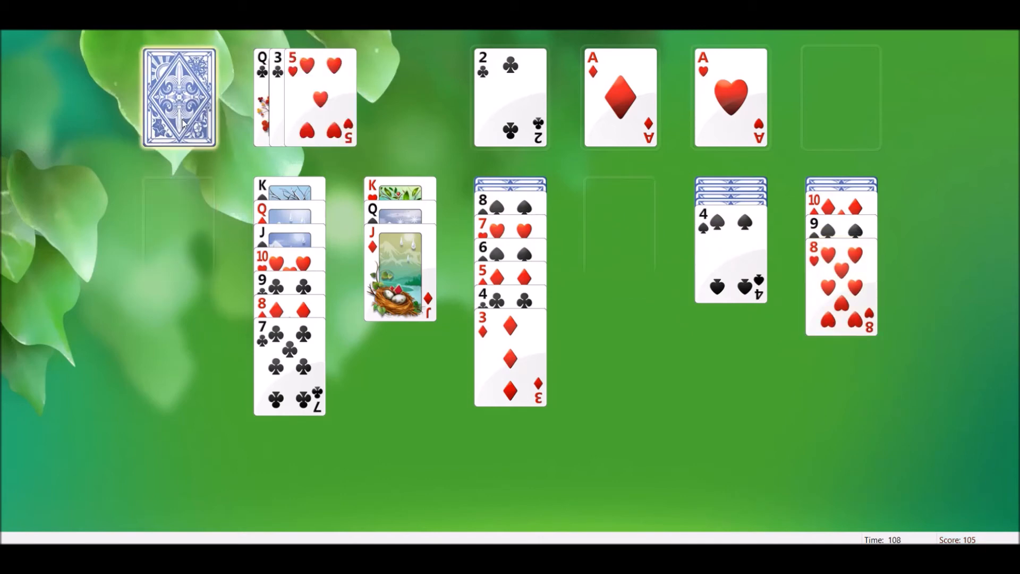
pyautogui.click(181, 98)
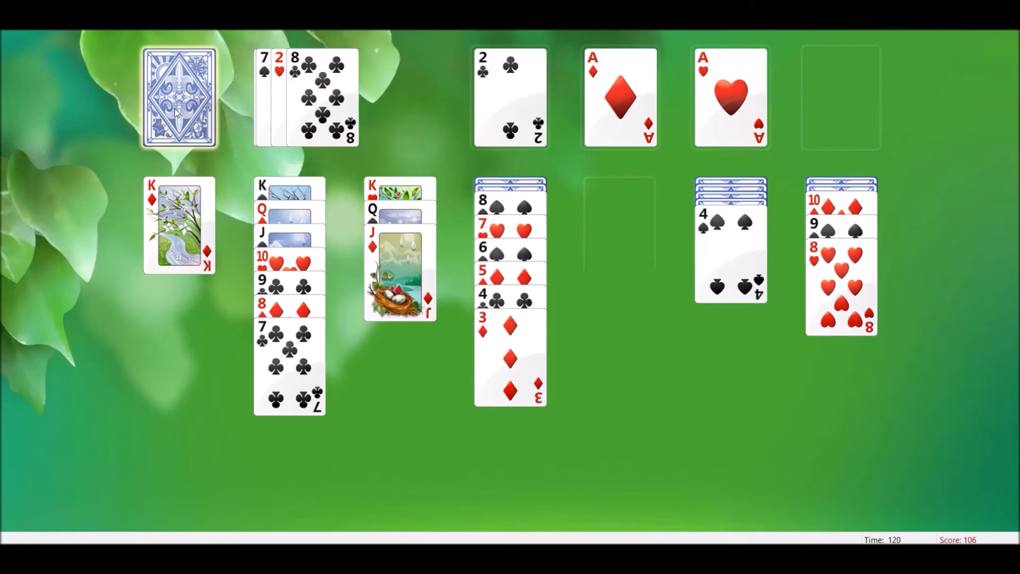
# Deal from the stock and send Q♣ onto K♦
pyautogui.click(179, 98)
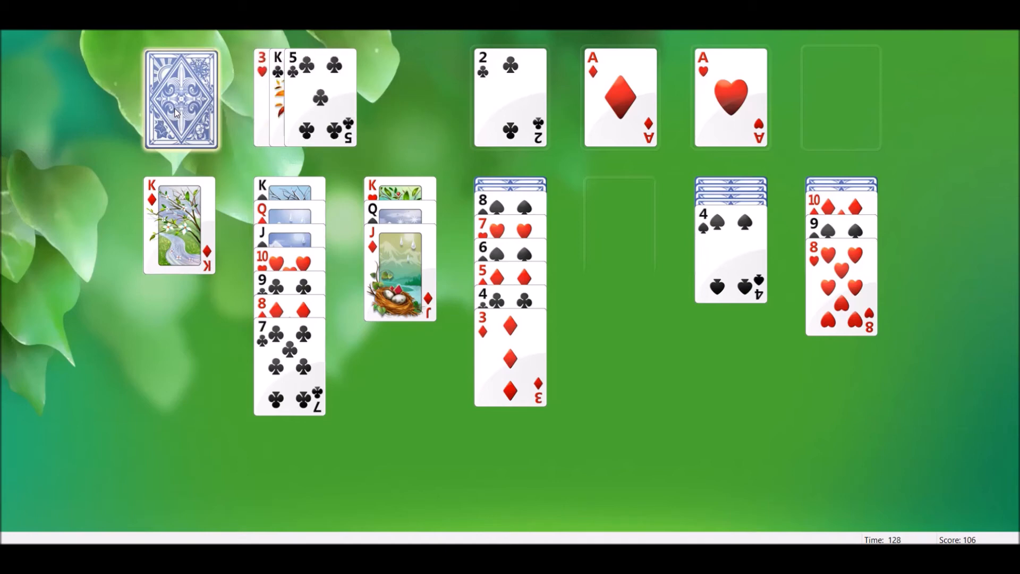
pyautogui.click(180, 97)
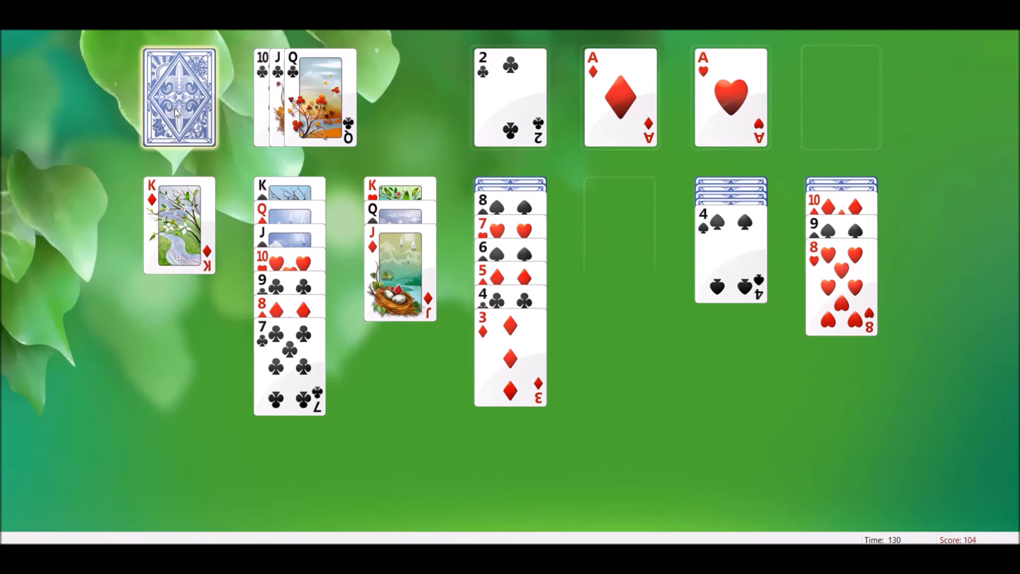
pyautogui.click(179, 98)
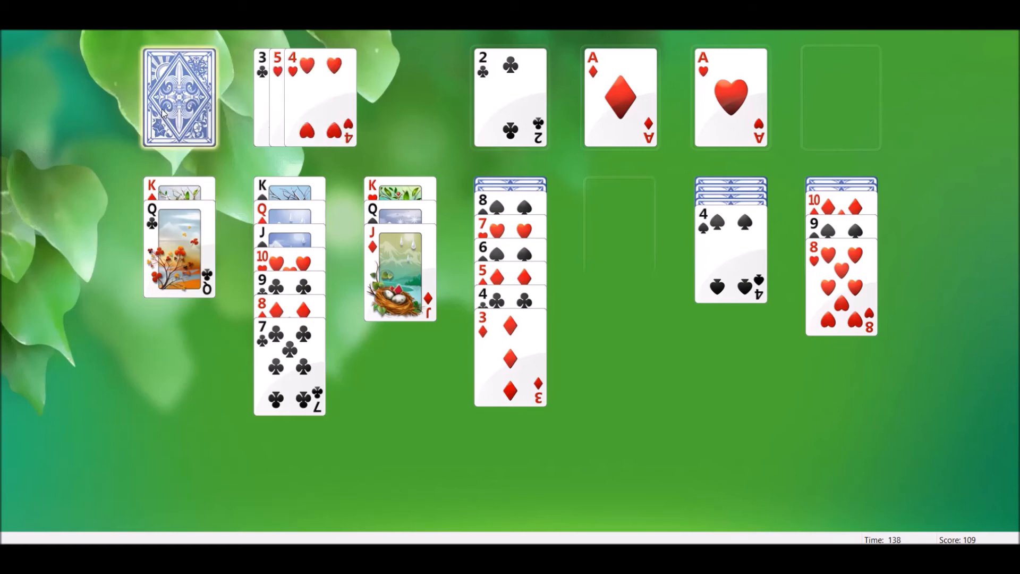
pyautogui.click(179, 97)
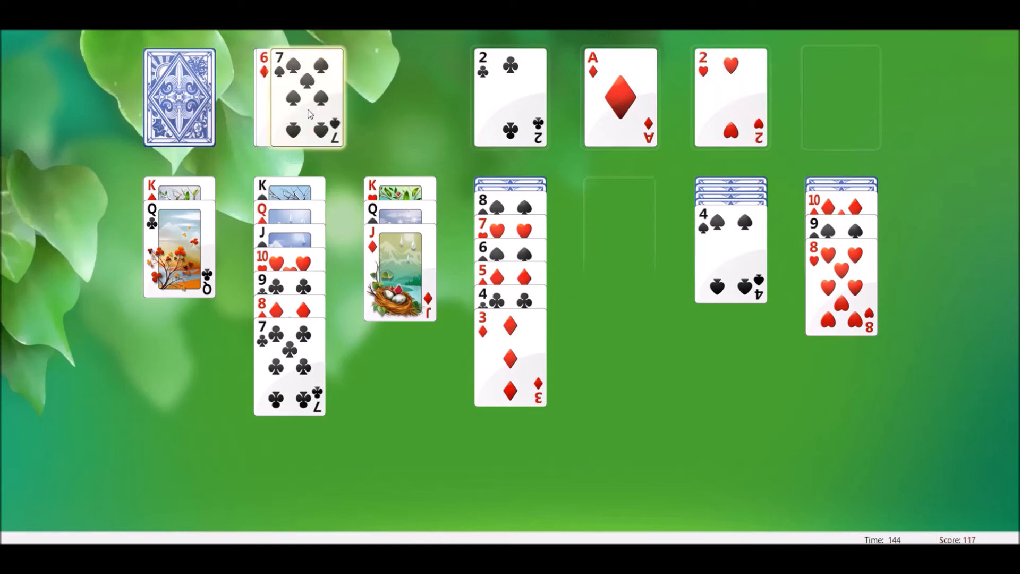
# Build 7♠ onto 8♥ and deal the last stock cards
pyautogui.moveTo(299, 98); pyautogui.dragTo(839, 332)
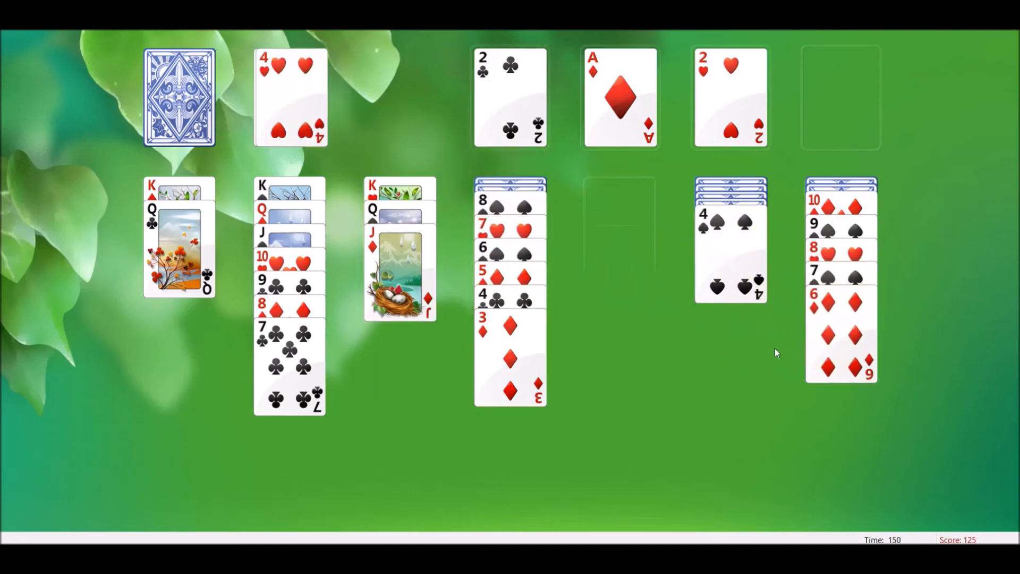
pyautogui.moveTo(182, 97)
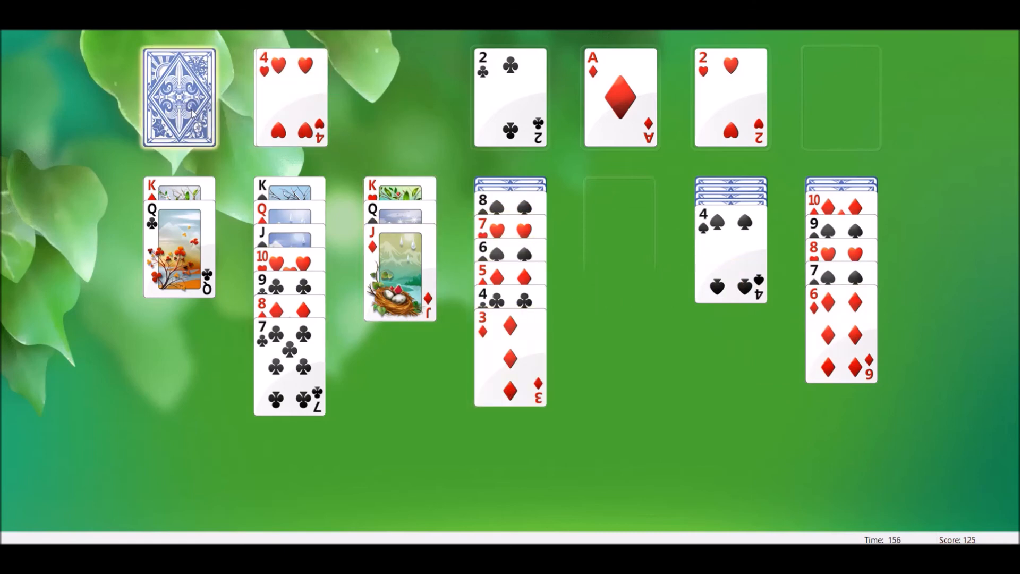
pyautogui.click(180, 97)
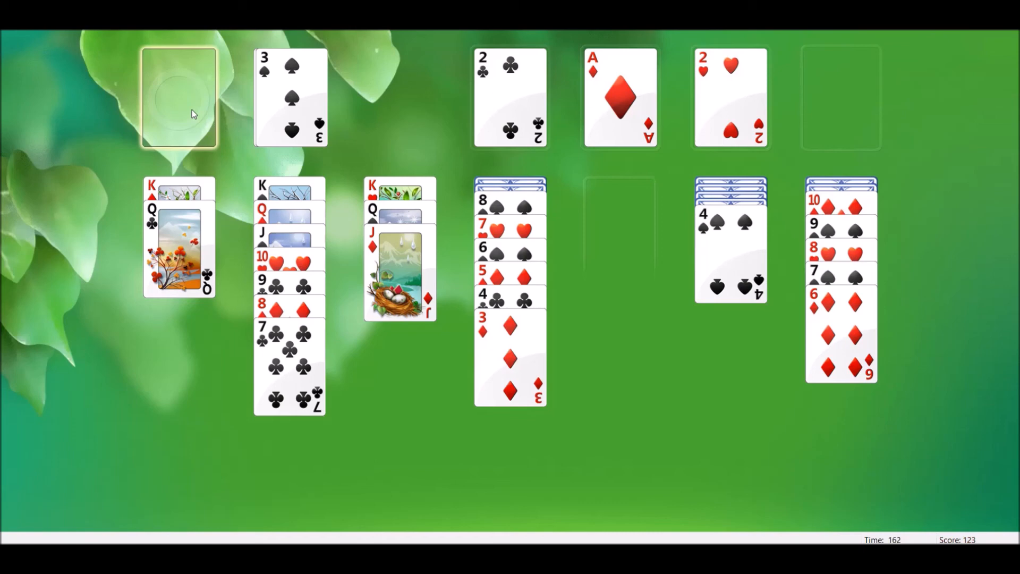
# Recycle the waste pile into the stock and deal again
pyautogui.click(177, 97)
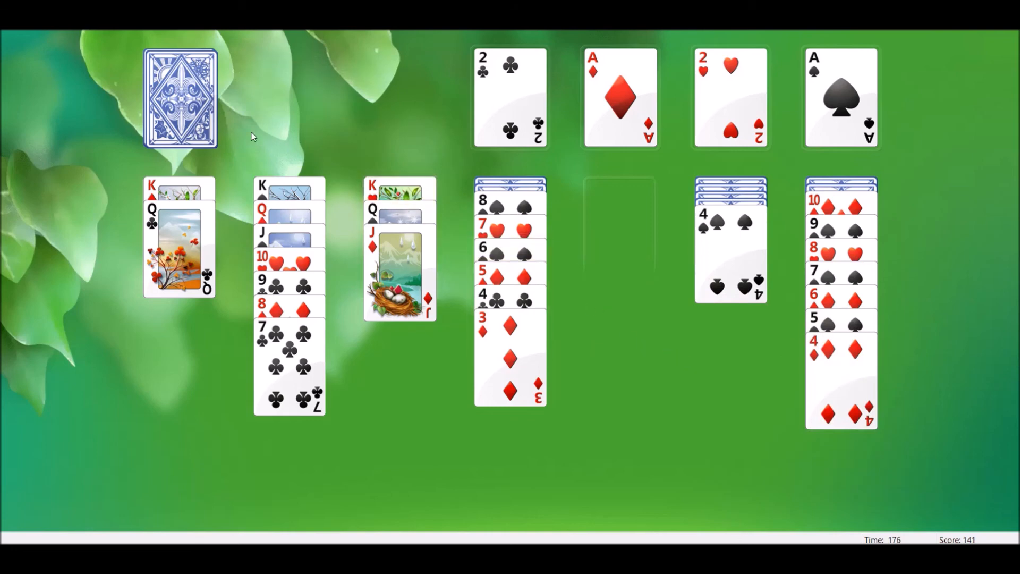
pyautogui.click(181, 98)
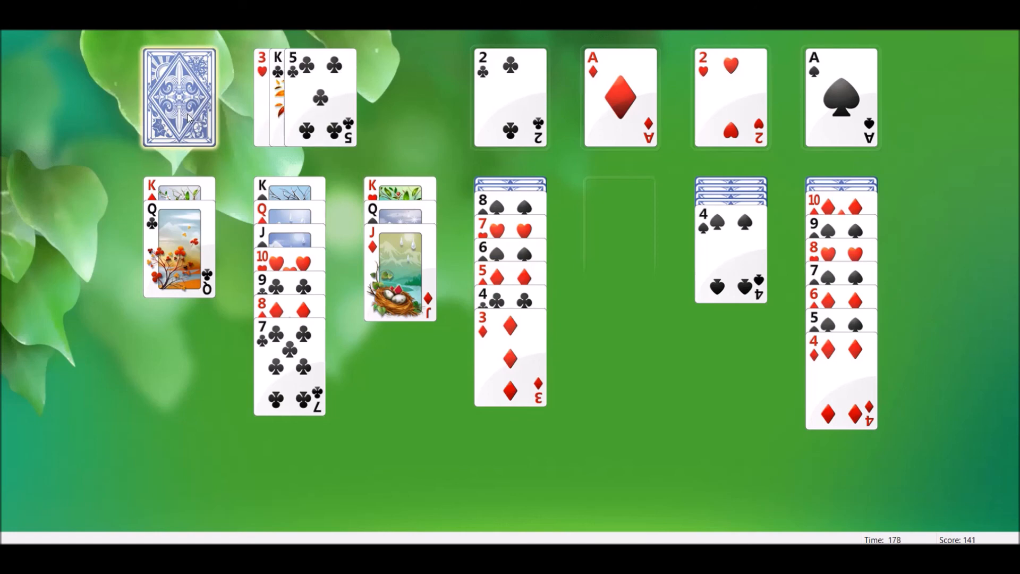